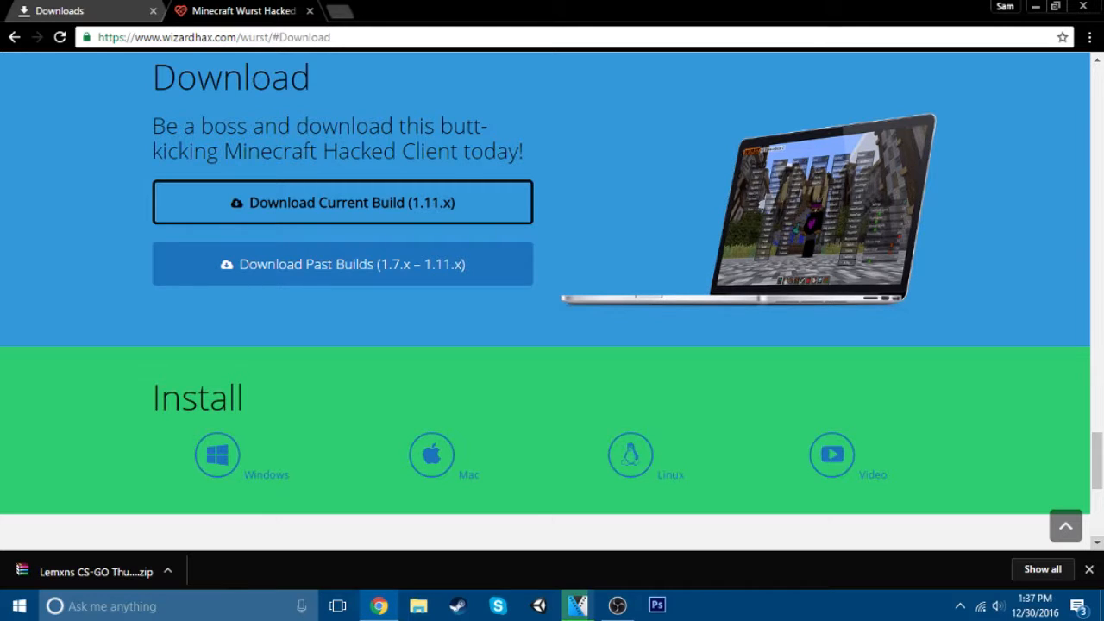
Step: Start downloading the current Wurst build (1.11.x) from wizardhax.com/wurst
click(341, 201)
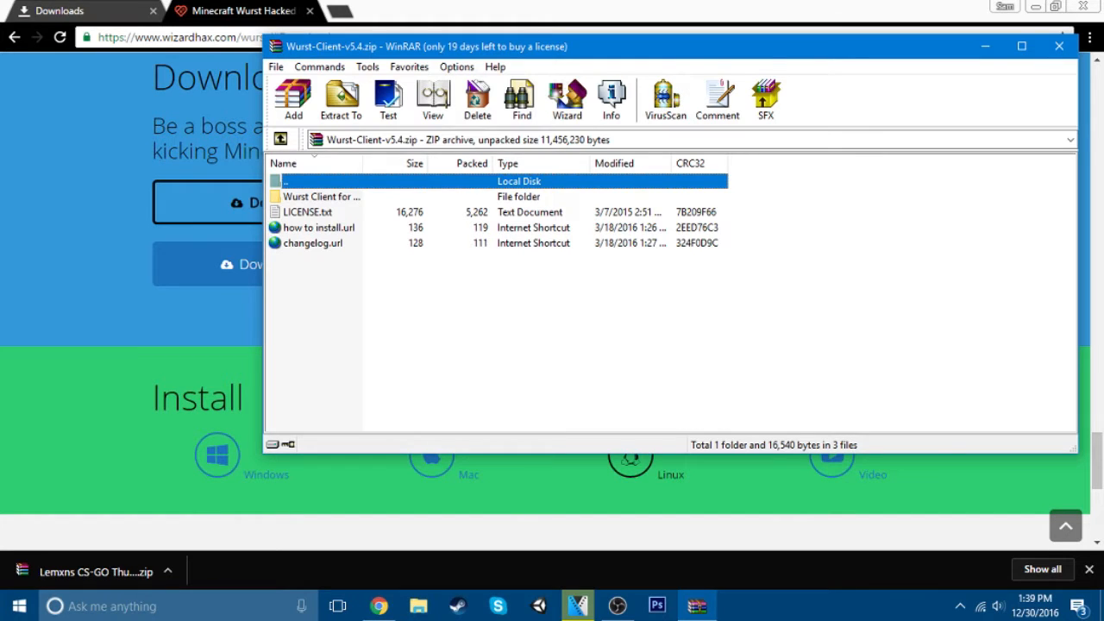
Step: Extract the 'Wurst Client for Minecraft 1.11' folder to the desktop and check its jar and JSON files
click(321, 197)
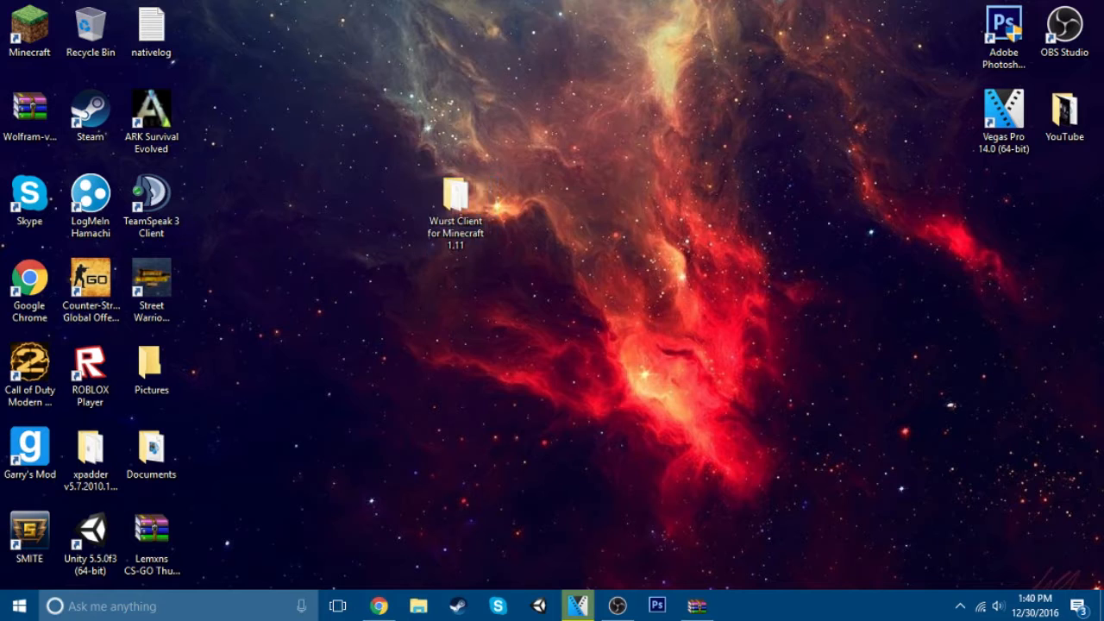
double_click(455, 197)
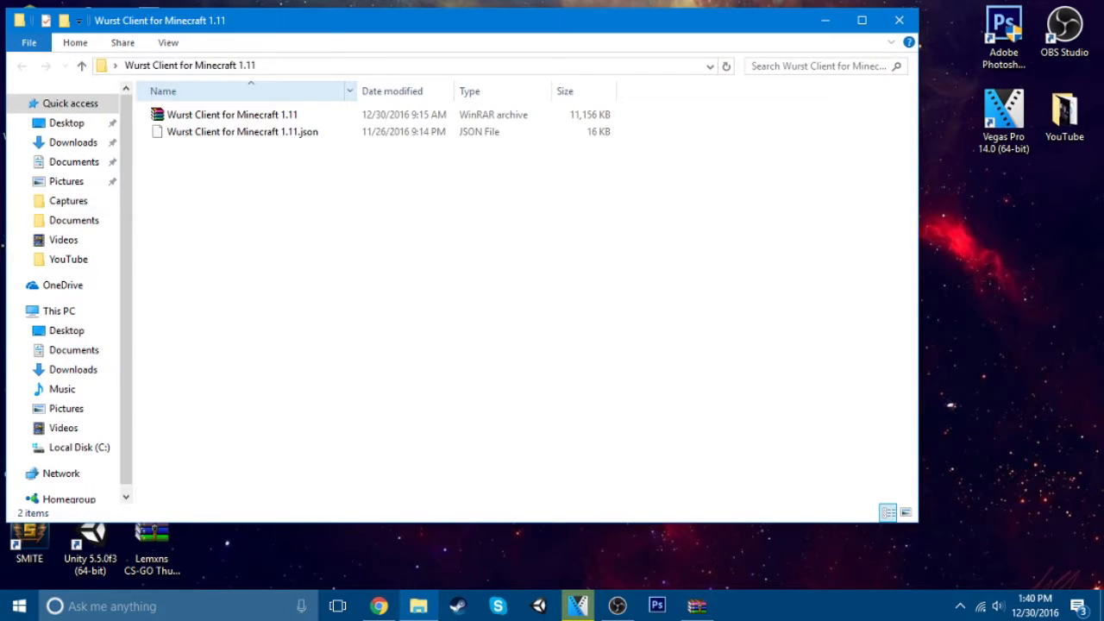
double_click(231, 114)
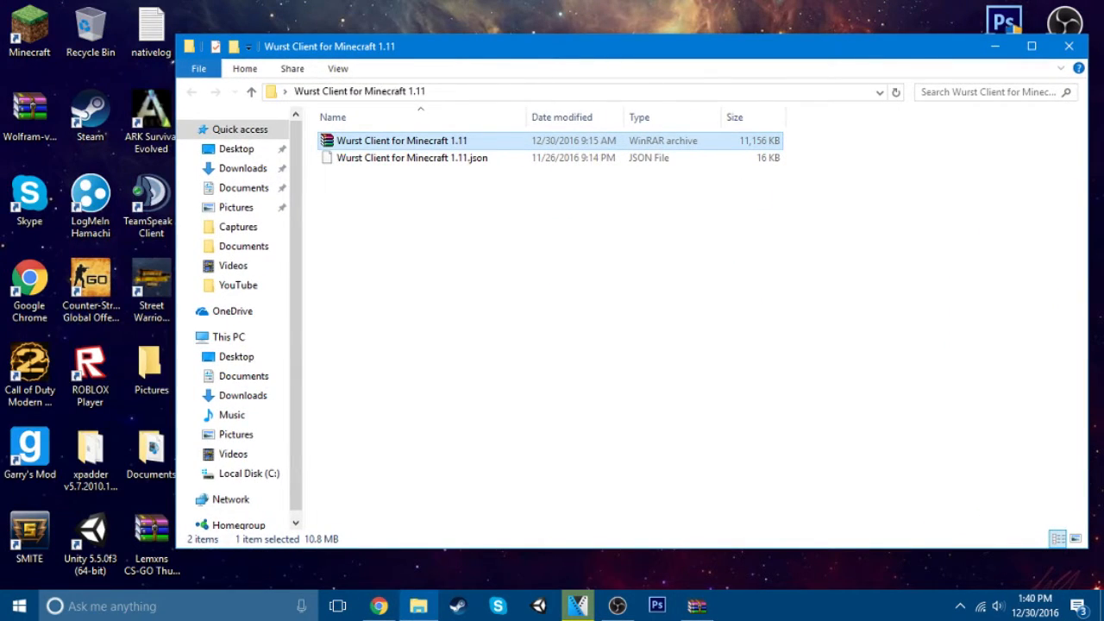
click(1069, 45)
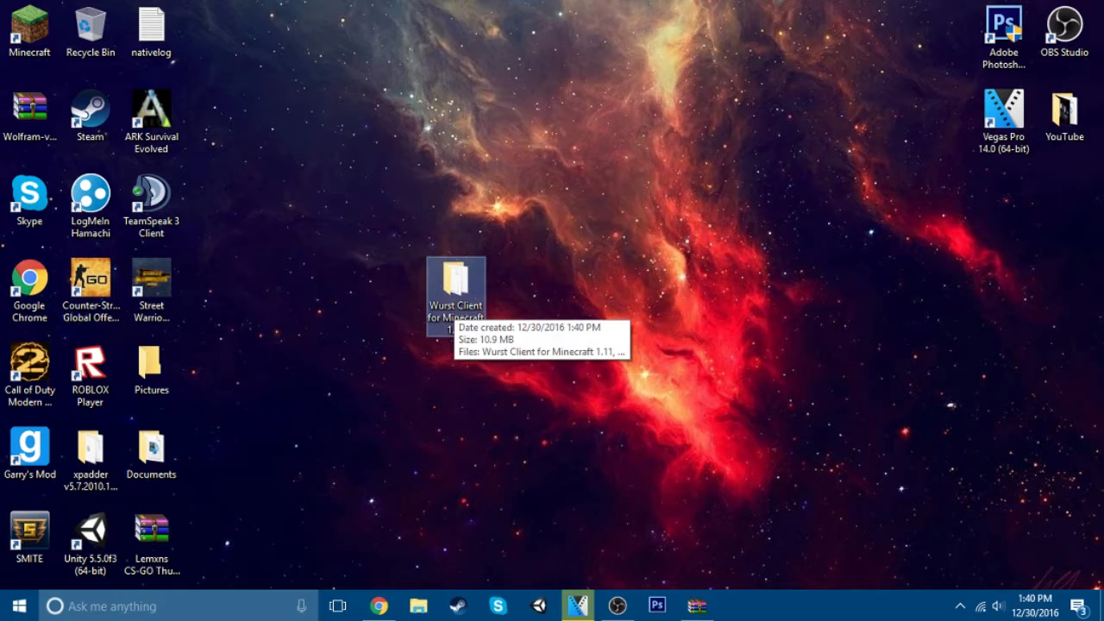
Step: Move the Wurst folder from the desktop into %appdata%\.minecraft\versions beside 1.11.2
key(Win+r)
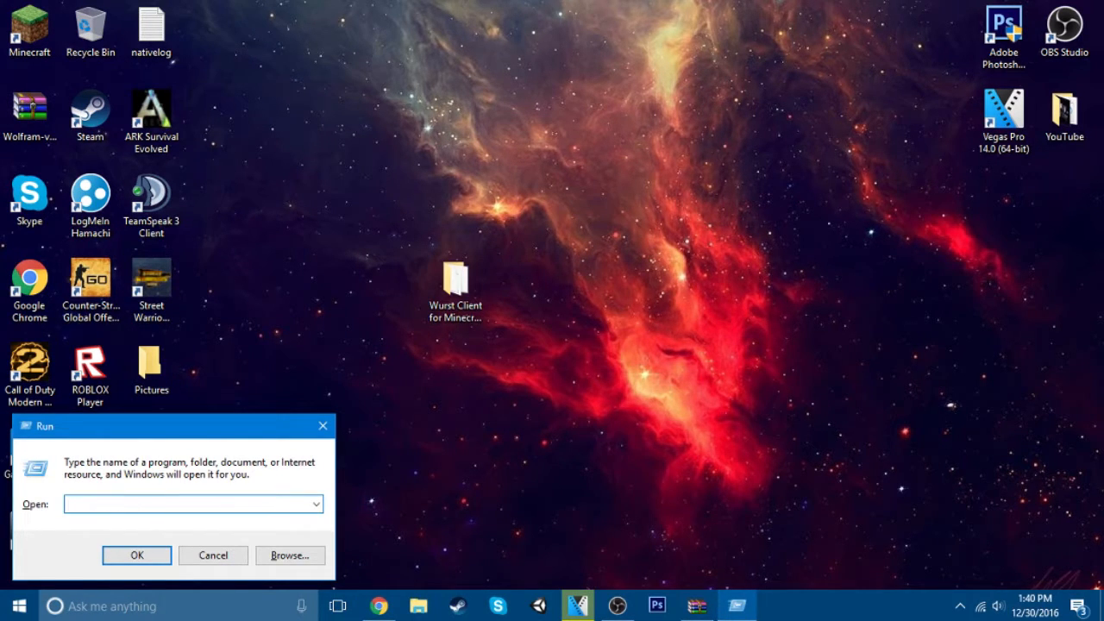
text(%appdata%)
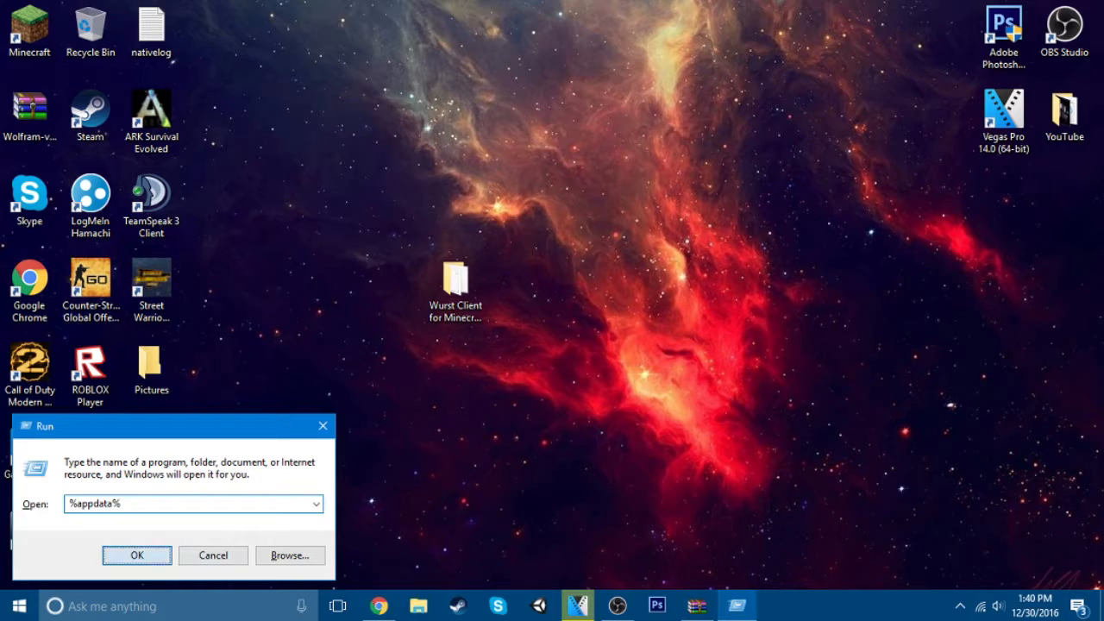
click(136, 555)
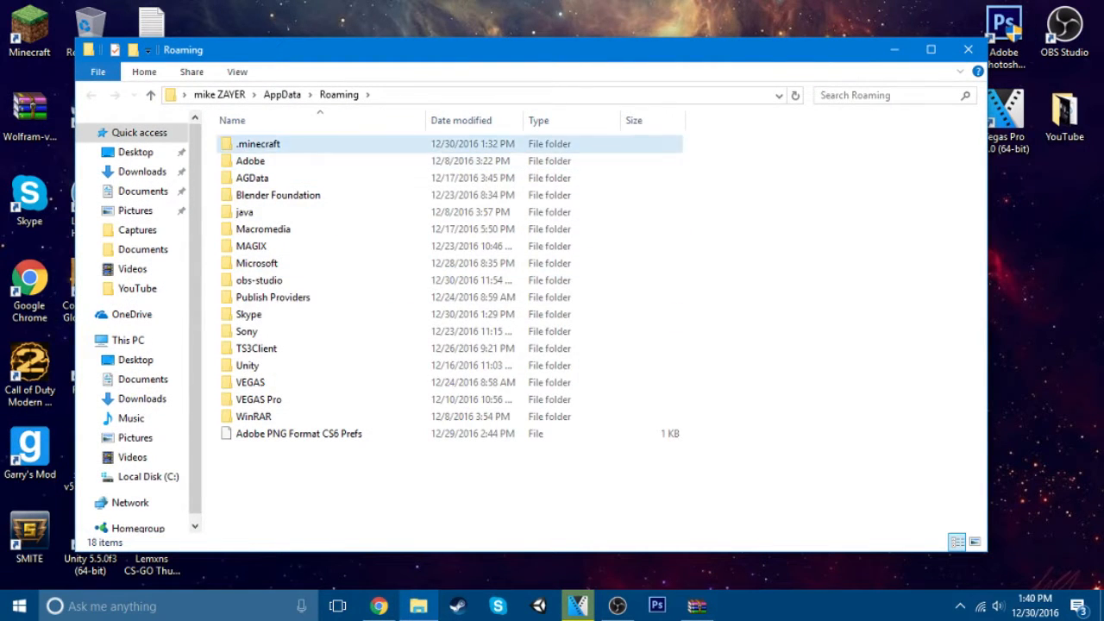
double_click(258, 143)
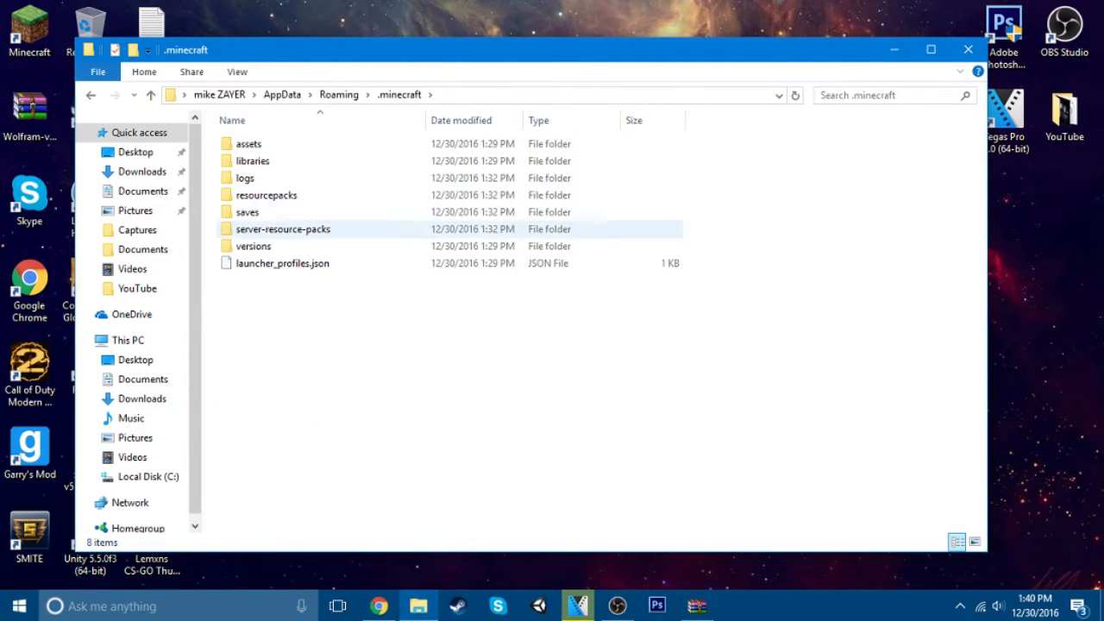
double_click(252, 245)
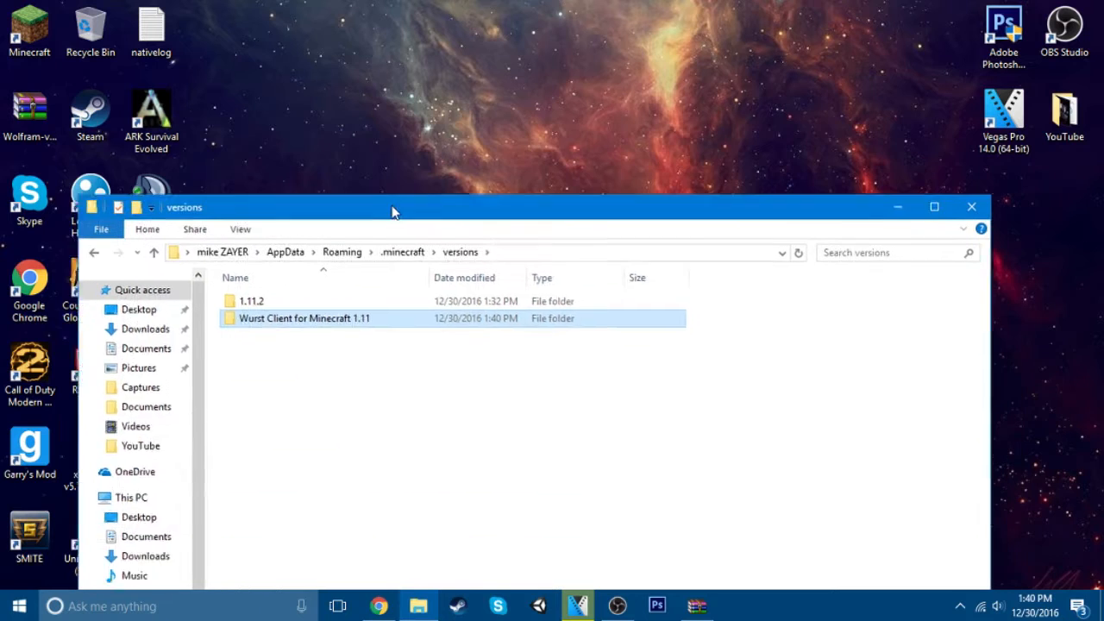
click(971, 207)
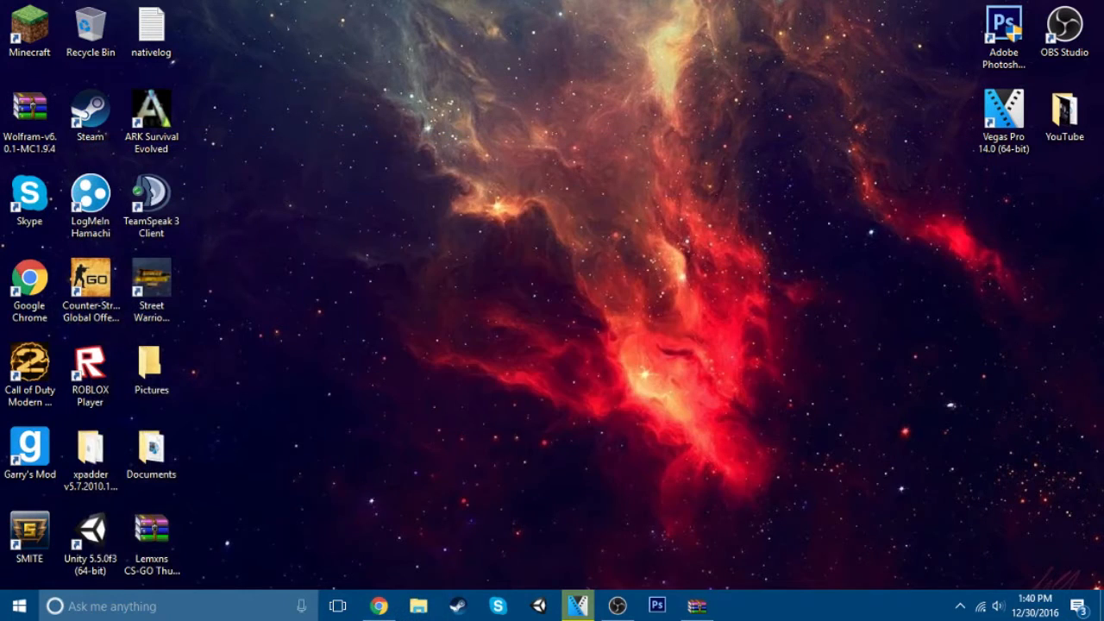
Step: Set the profile's version to 'release Wurst Client for Minecraft 1.11', save it and play
click(29, 26)
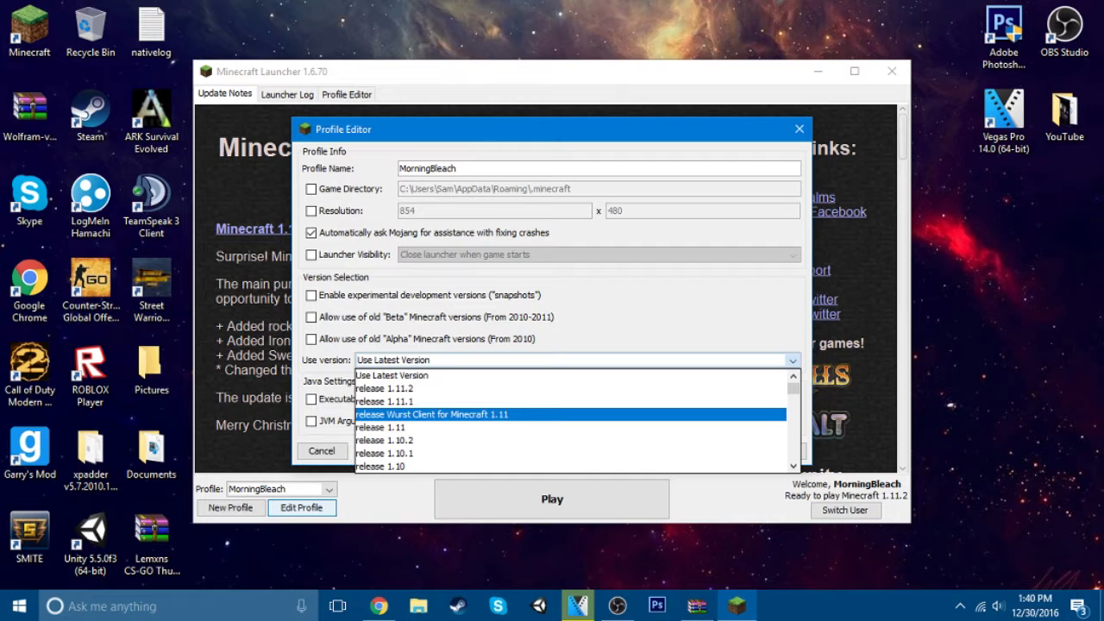
click(431, 414)
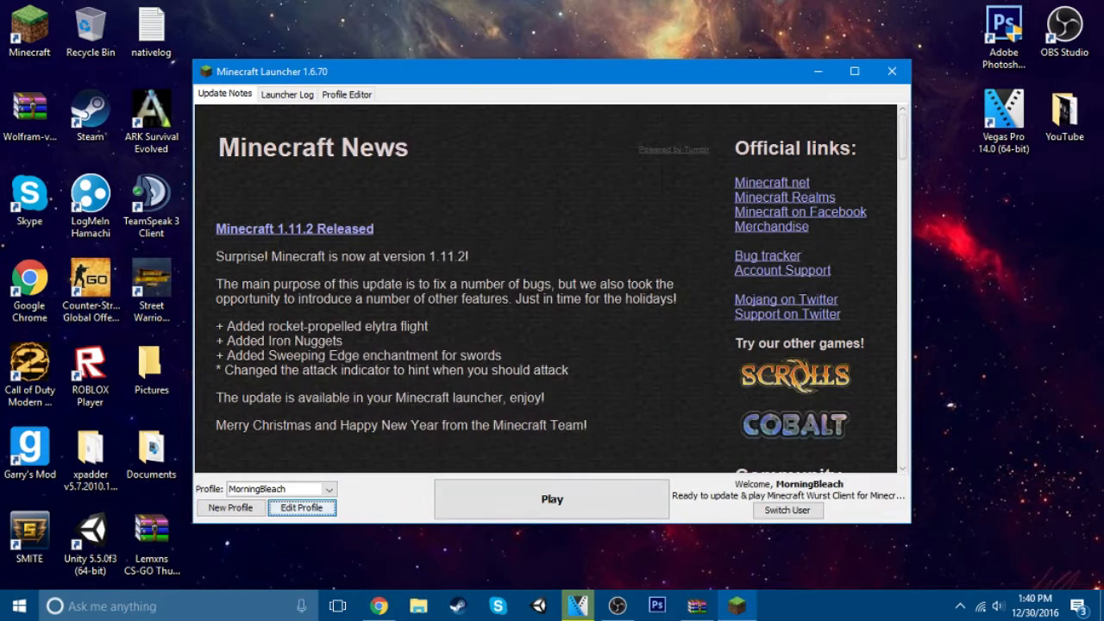
click(552, 498)
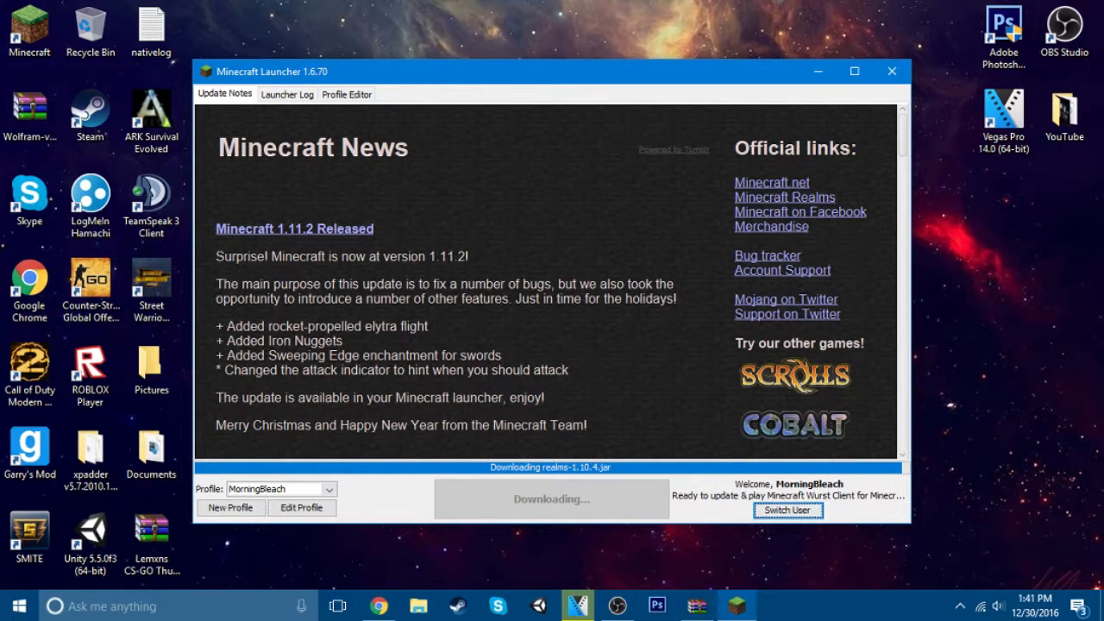
click(890, 71)
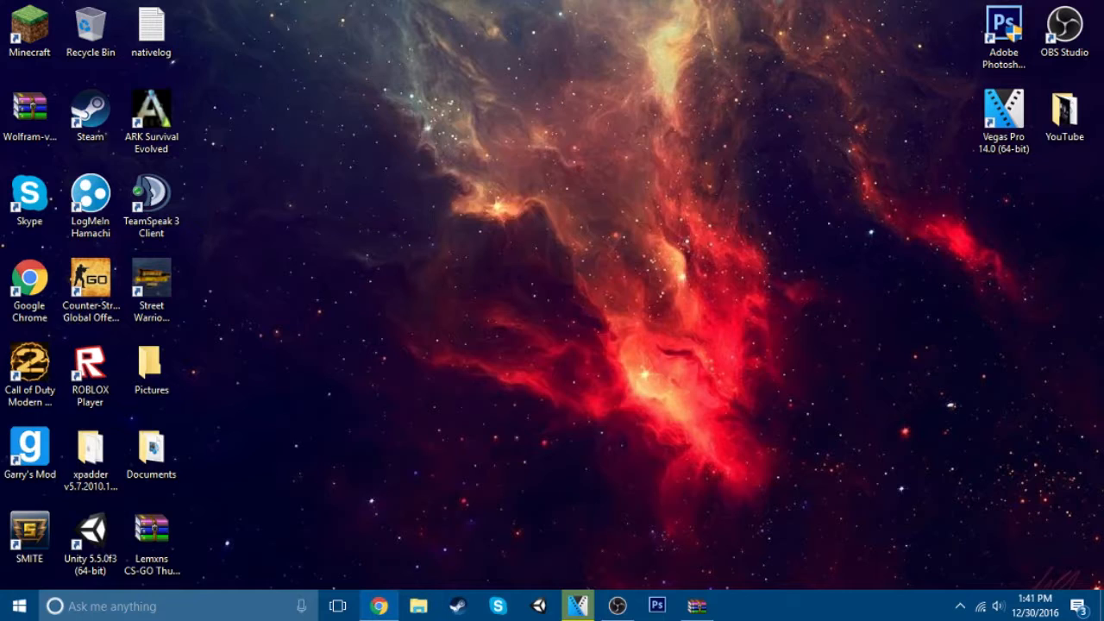